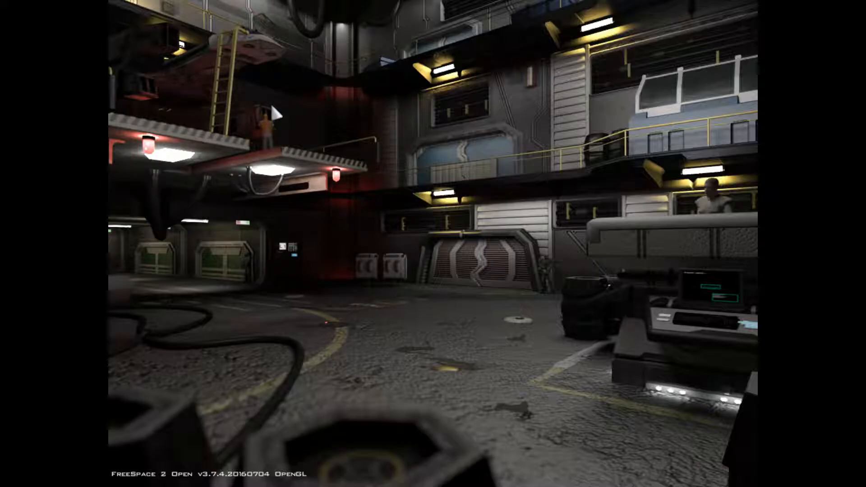
pyautogui.moveTo(264, 185)
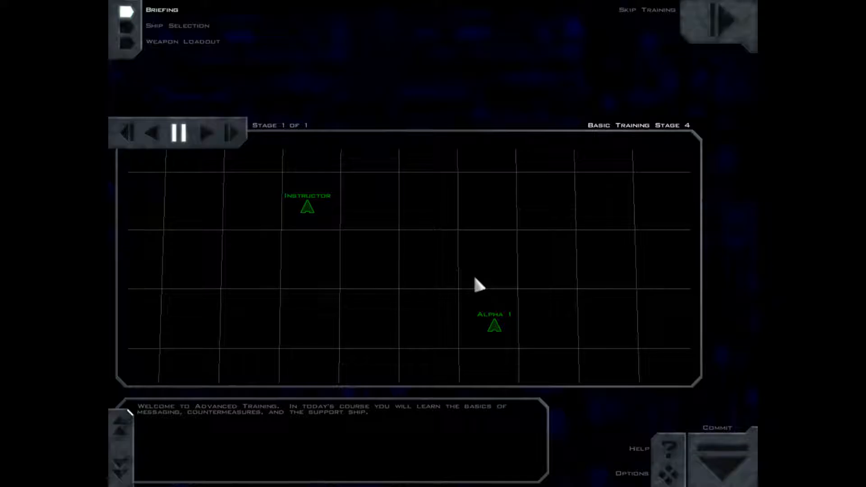
pyautogui.moveTo(354, 224)
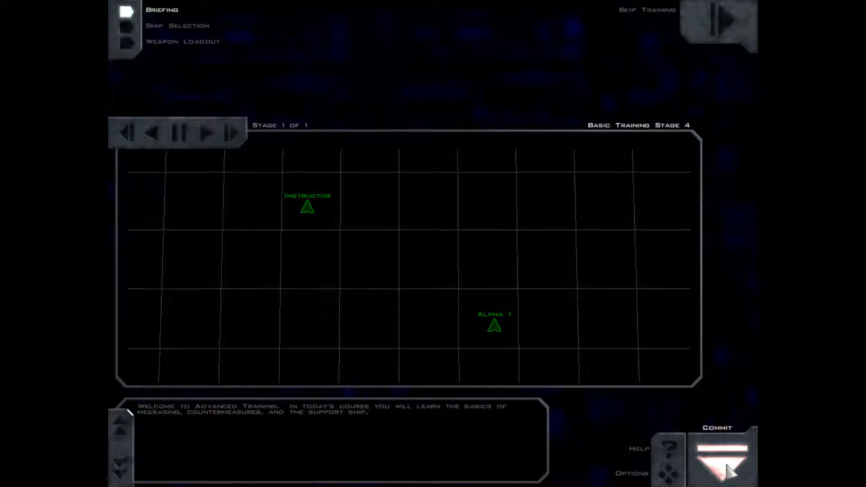
# - Start the mission, target Freighter 01, and call in reinforcements from the messaging menu
pyautogui.click(723, 453)
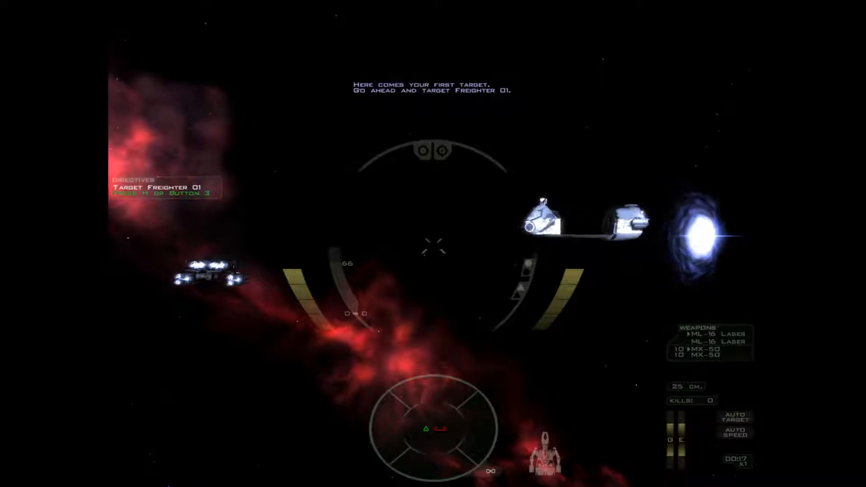
pyautogui.press('h')
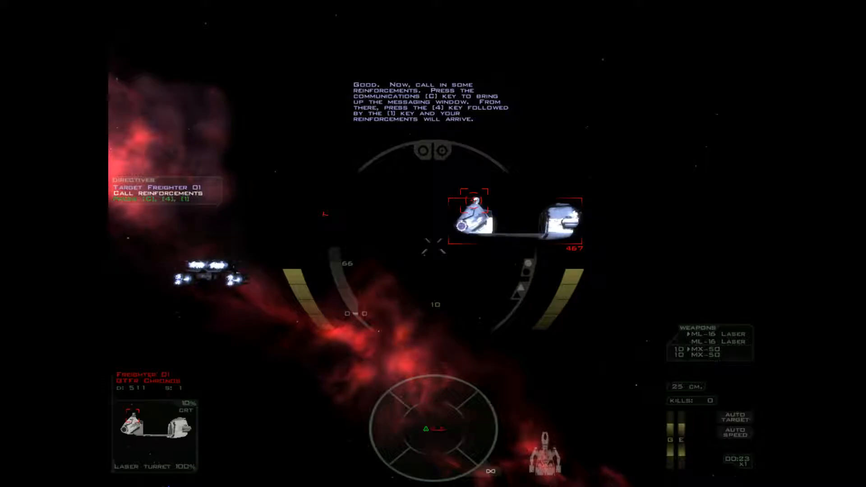
pyautogui.press('c')
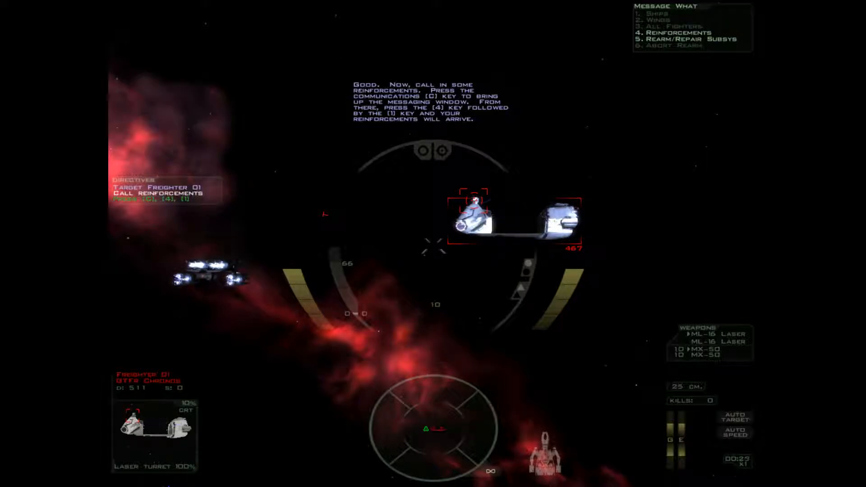
pyautogui.press('4')
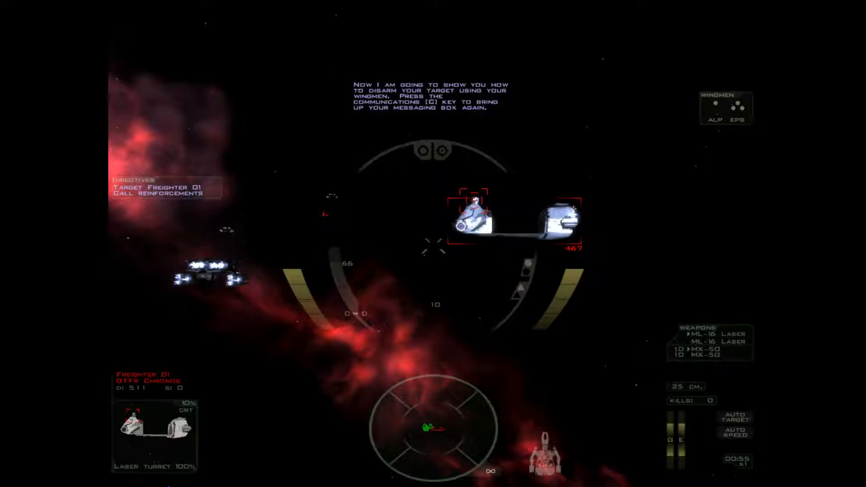
# - Order Epsilon wing through the messaging menu to disarm Freighter 01
pyautogui.press('c')
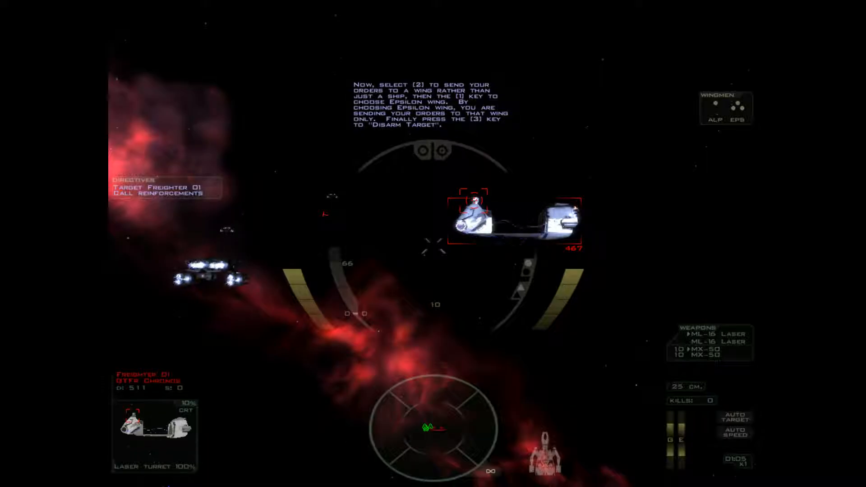
pyautogui.press('2')
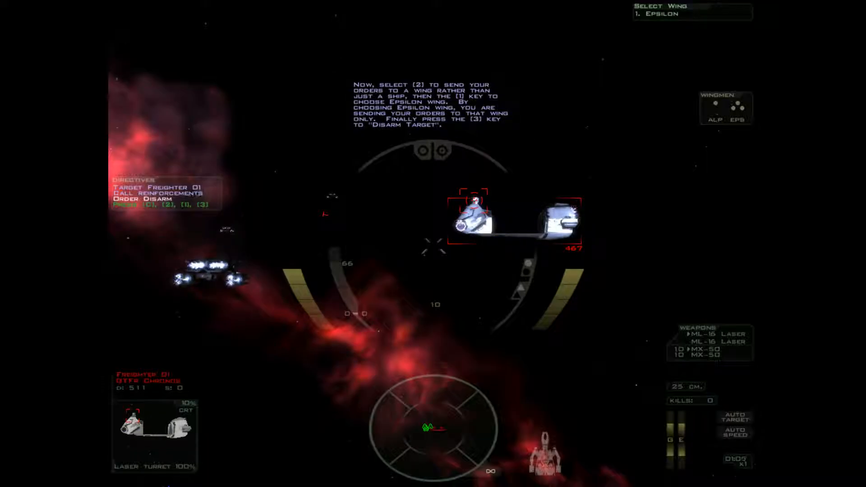
pyautogui.press('1')
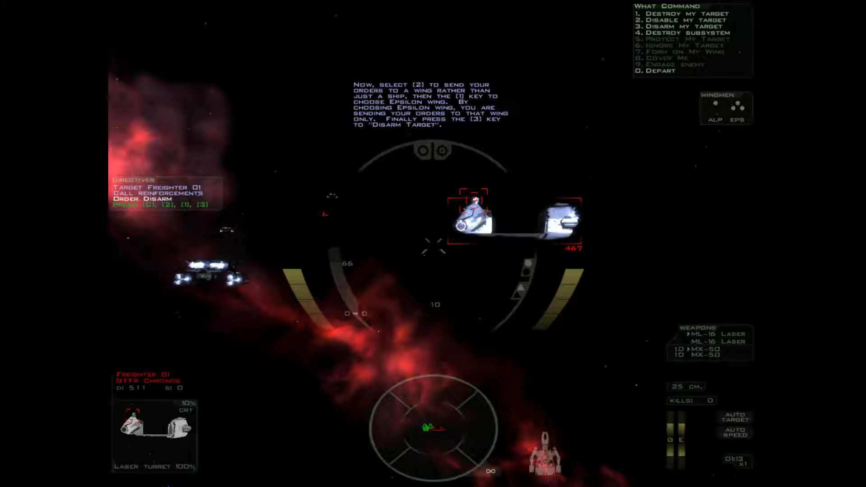
pyautogui.press('3')
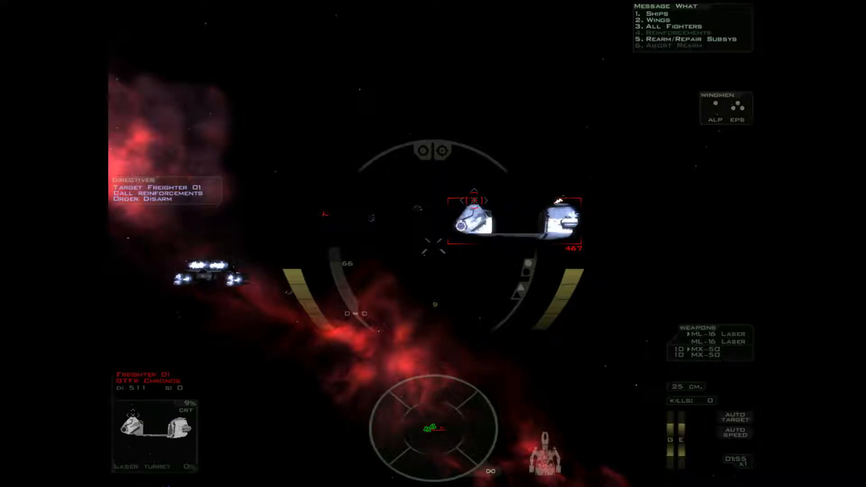
# - Command Epsilon wing from the Wings menu to disable Freighter 01
pyautogui.press('2')
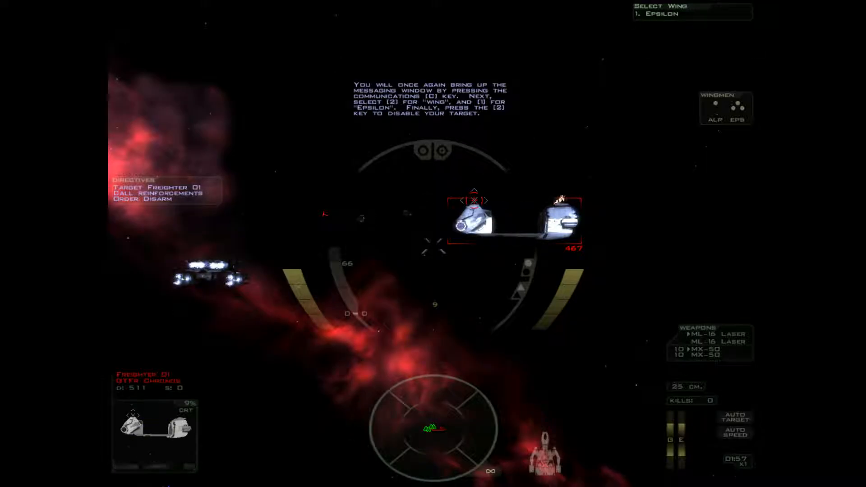
pyautogui.press('1')
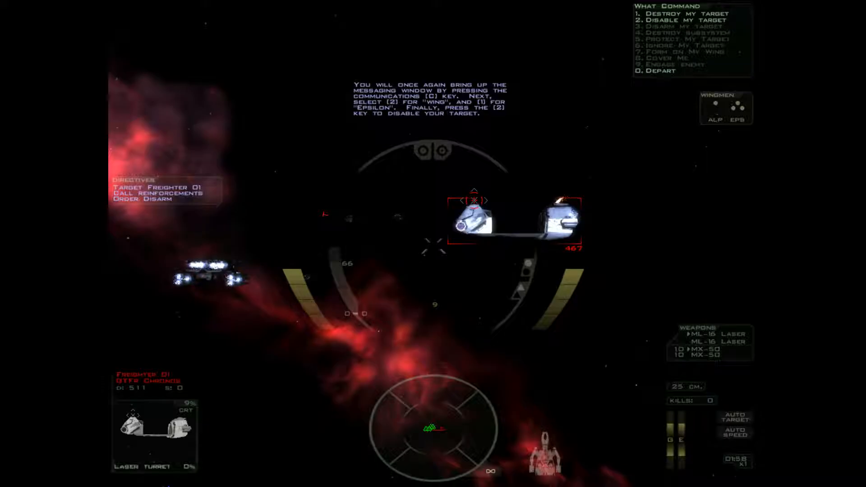
pyautogui.press('2')
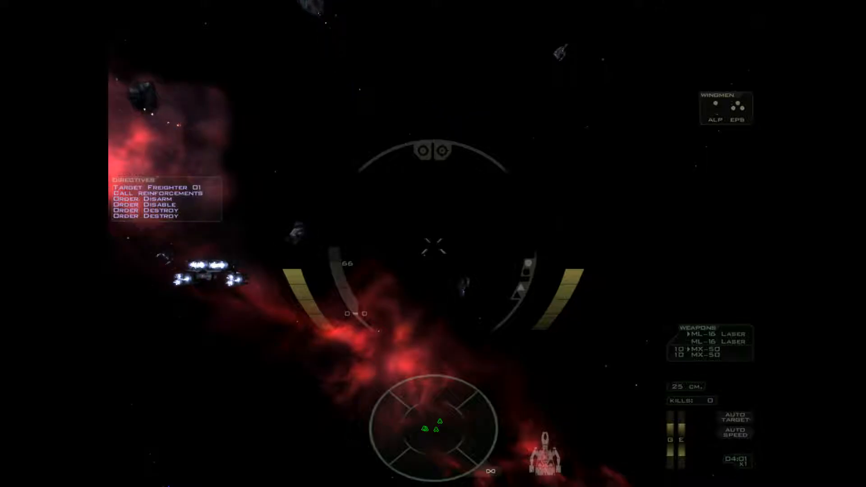
pyautogui.press('c')
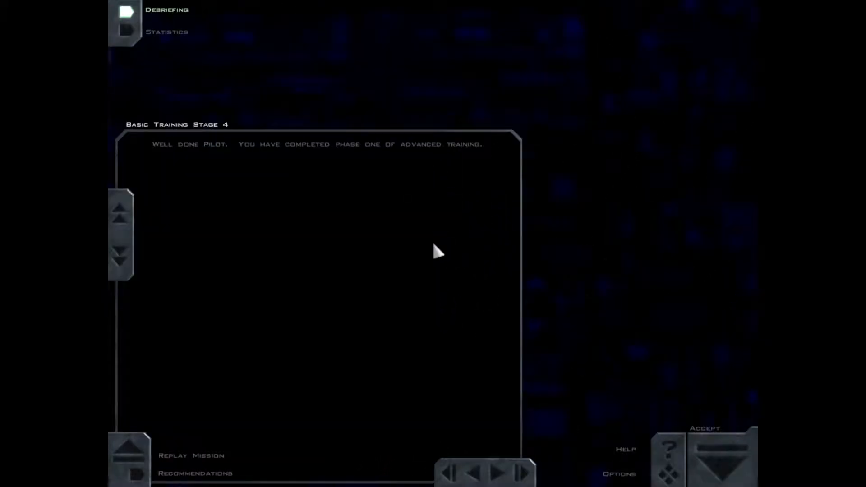
pyautogui.click(194, 473)
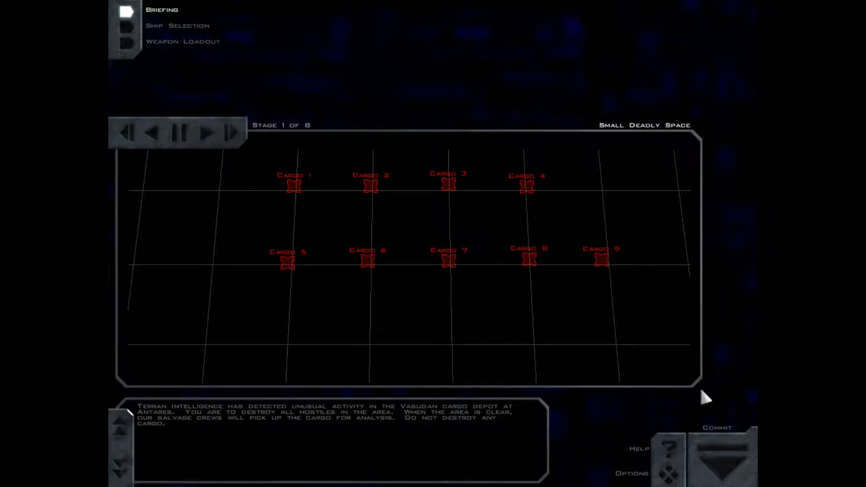
pyautogui.moveTo(170, 98)
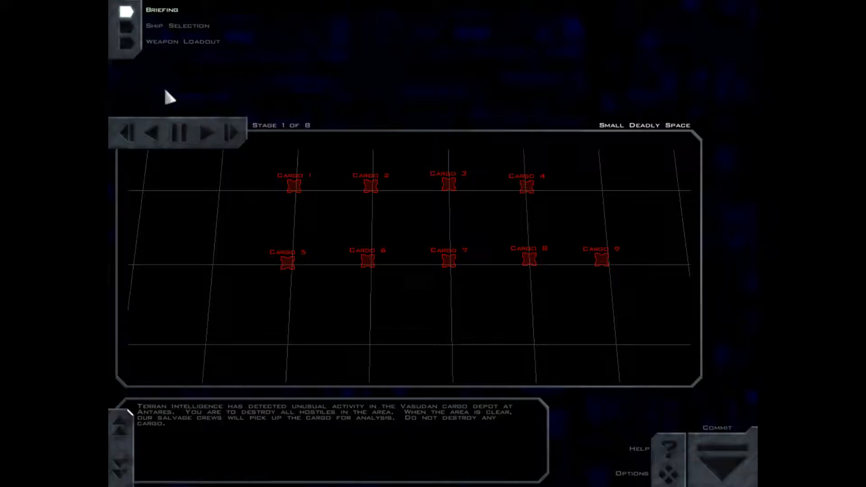
pyautogui.click(182, 134)
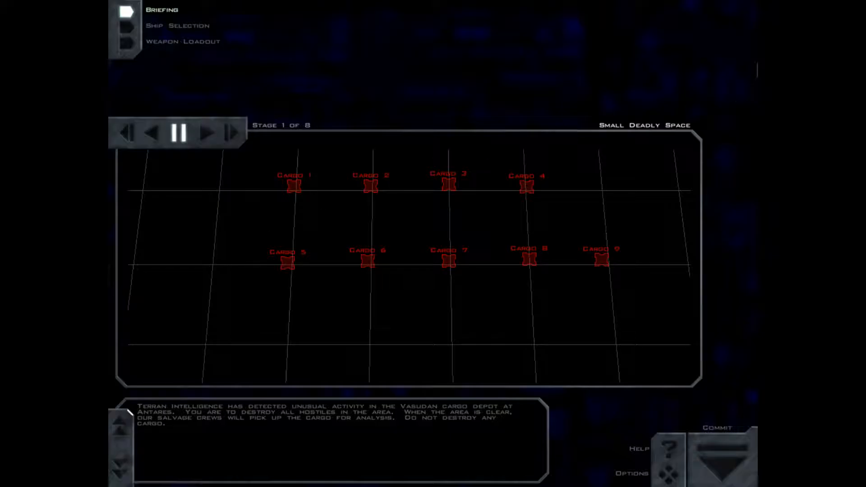
pyautogui.click(184, 134)
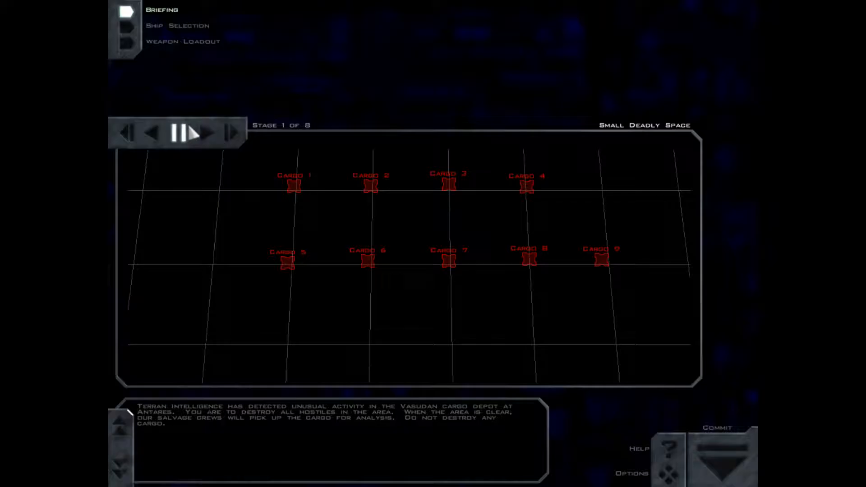
# - Advance to briefing stage 2, view the VC 3 cargo container close-up, then reach stage 3
pyautogui.click(207, 133)
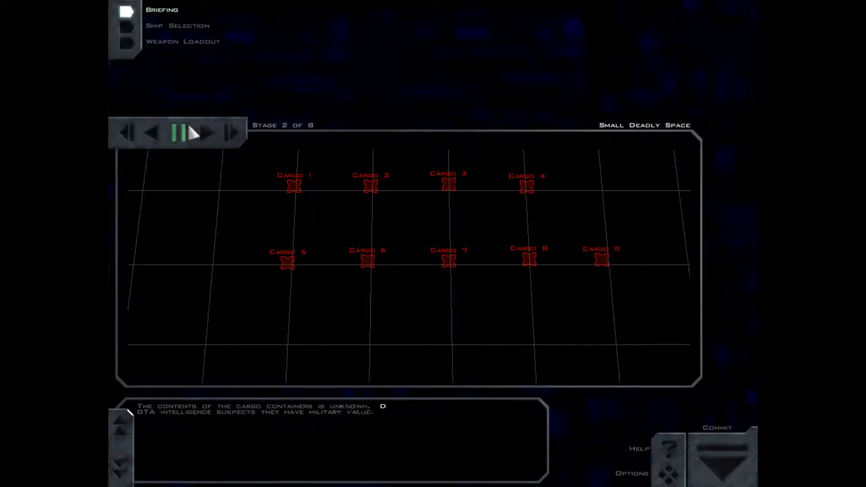
pyautogui.click(190, 134)
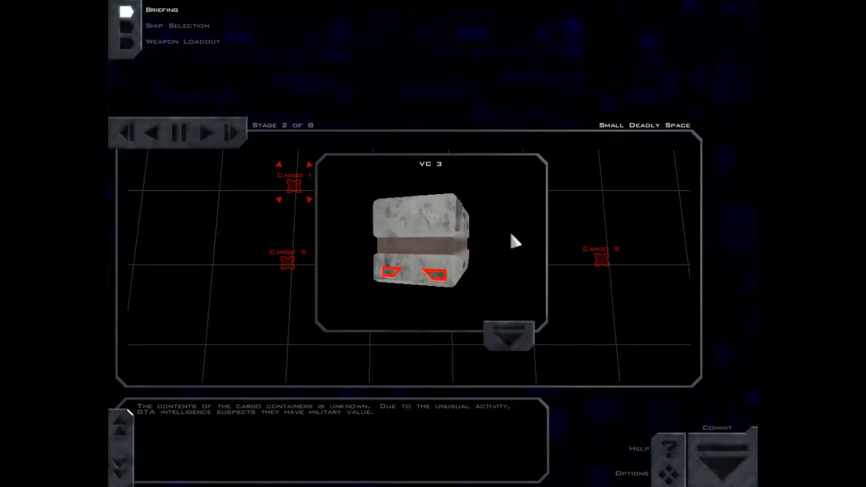
pyautogui.click(509, 335)
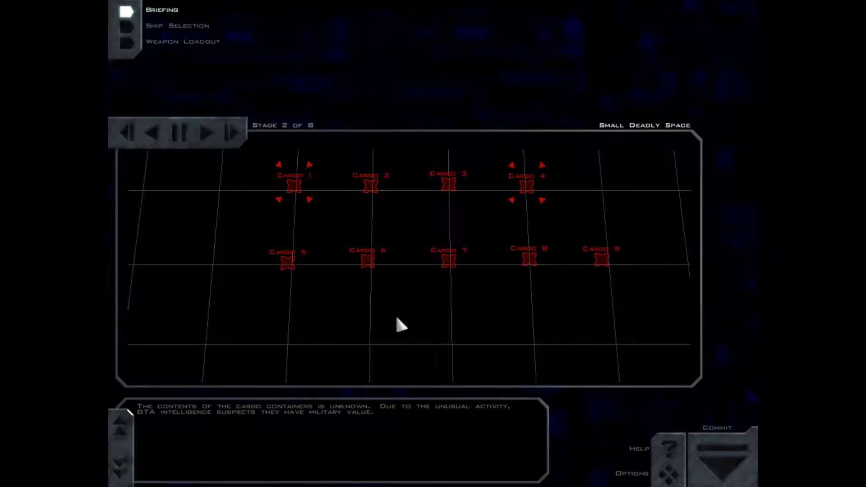
pyautogui.click(209, 133)
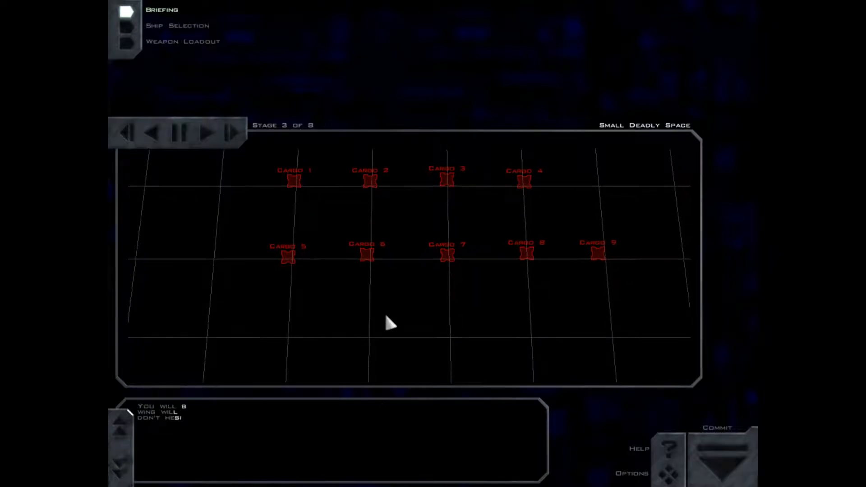
pyautogui.click(207, 132)
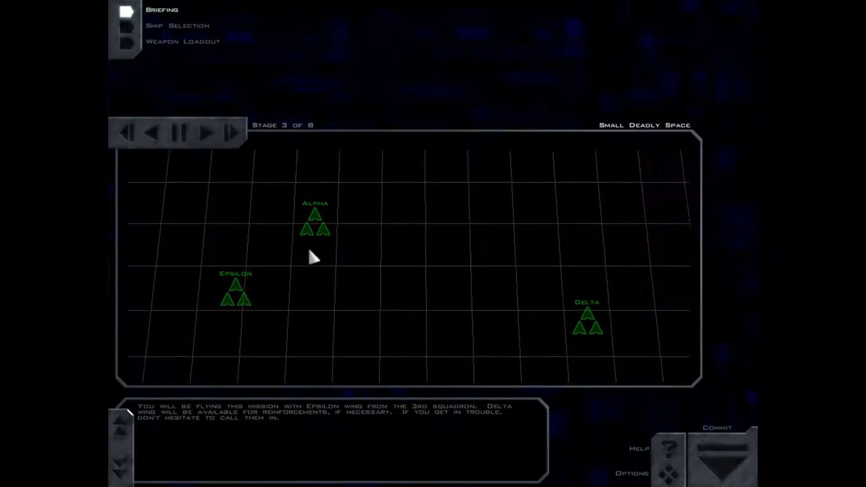
pyautogui.click(315, 229)
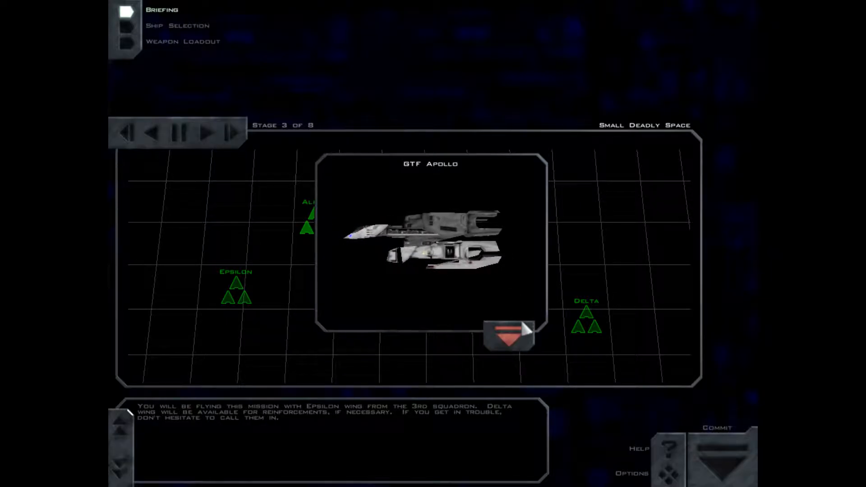
pyautogui.click(507, 333)
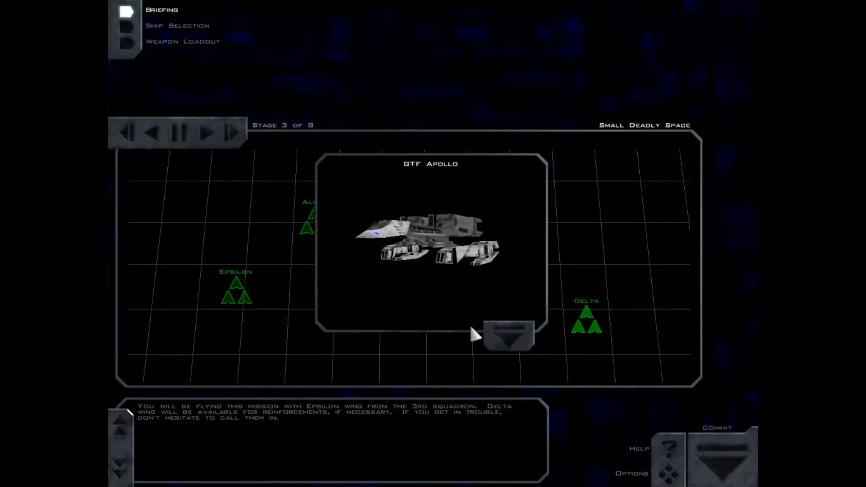
pyautogui.click(506, 335)
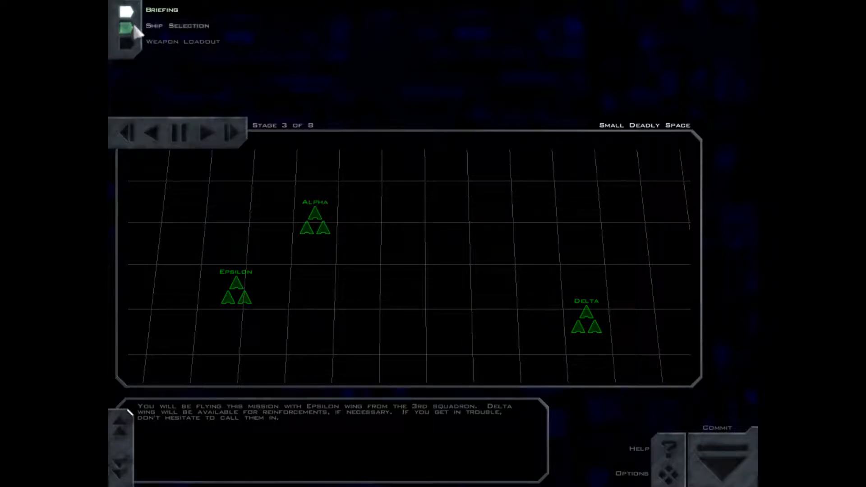
pyautogui.click(207, 134)
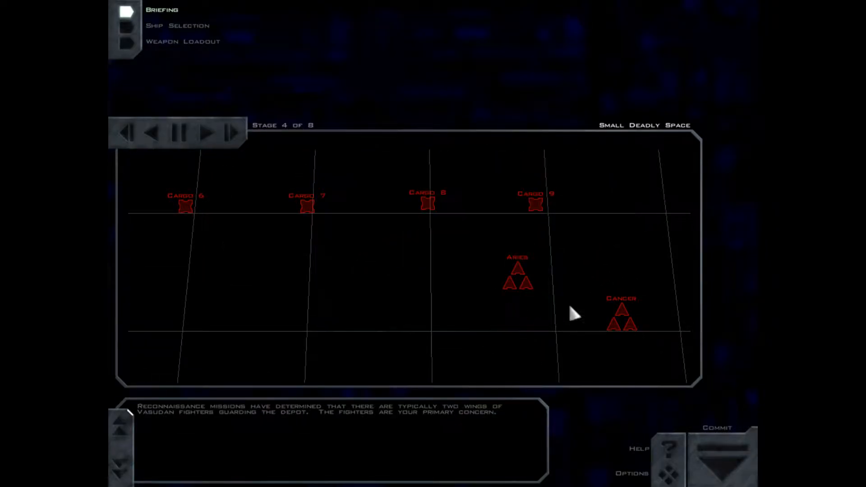
# - View the PVF Anubis close-up and advance through further briefing stages
pyautogui.click(517, 276)
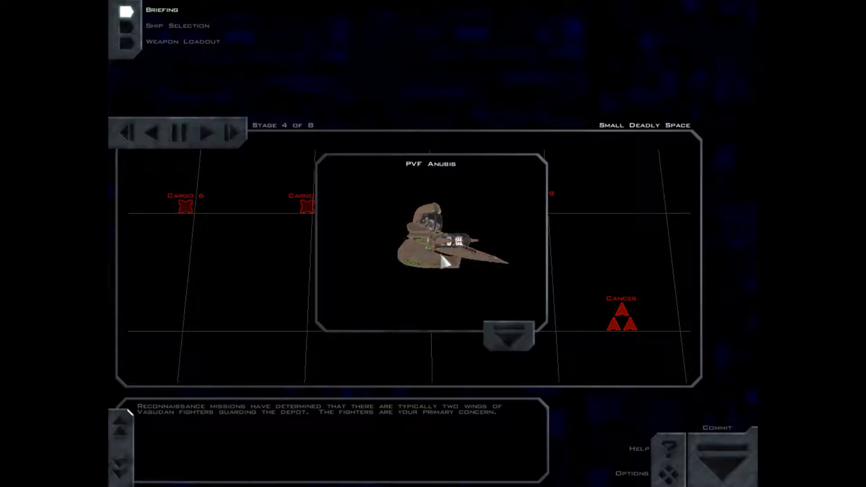
pyautogui.click(209, 134)
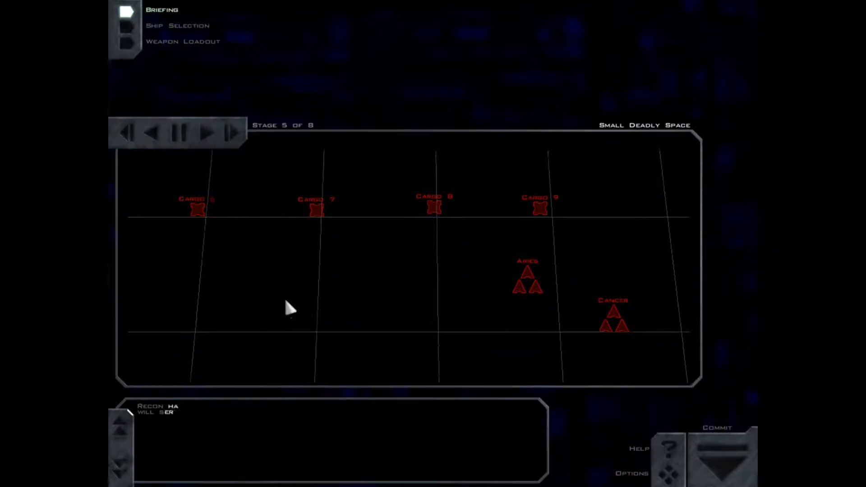
pyautogui.click(207, 134)
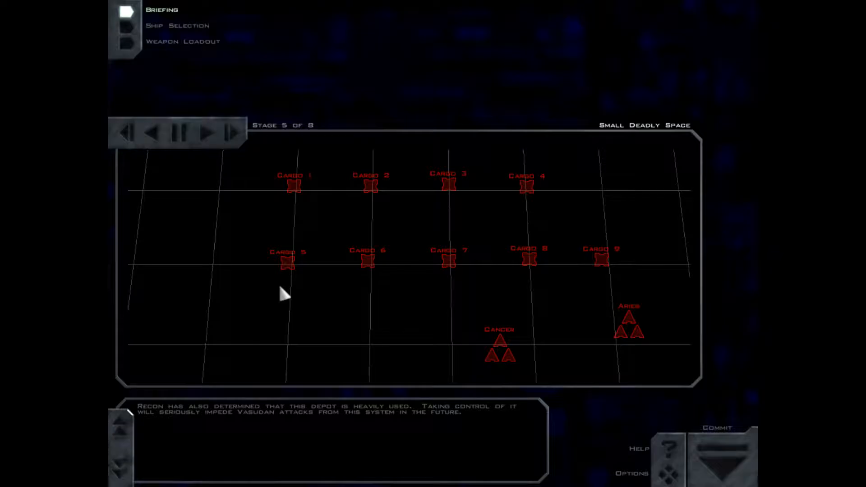
pyautogui.click(204, 133)
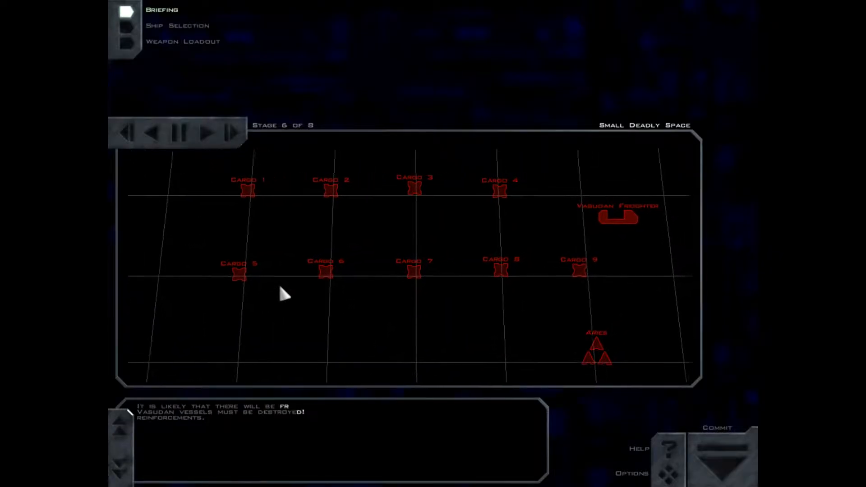
# - Inspect the Vasudan freighter and GTC Fenris details, closing each popup
pyautogui.click(620, 217)
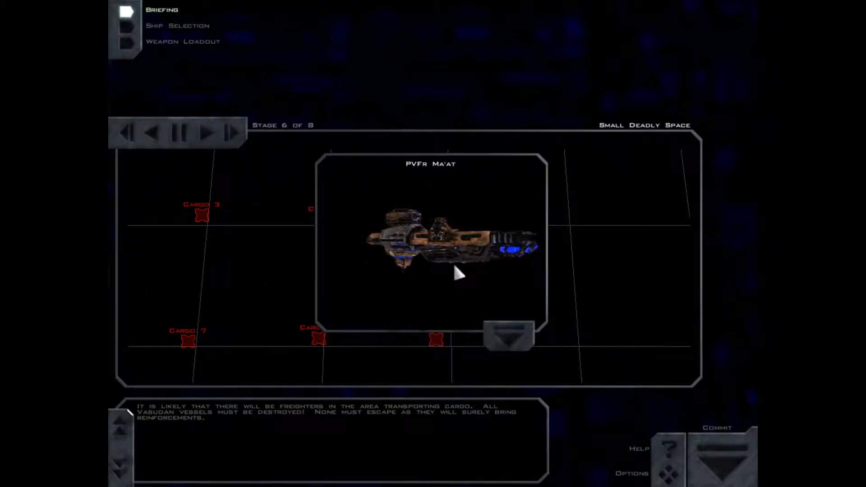
pyautogui.click(509, 339)
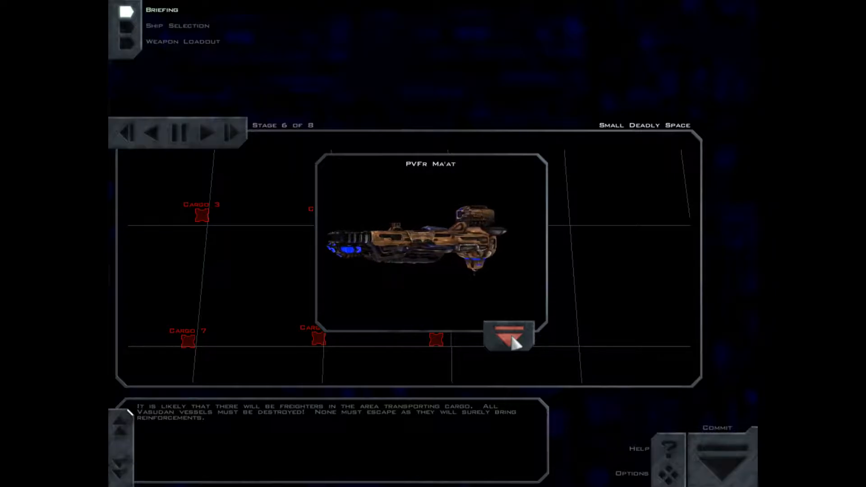
pyautogui.click(509, 335)
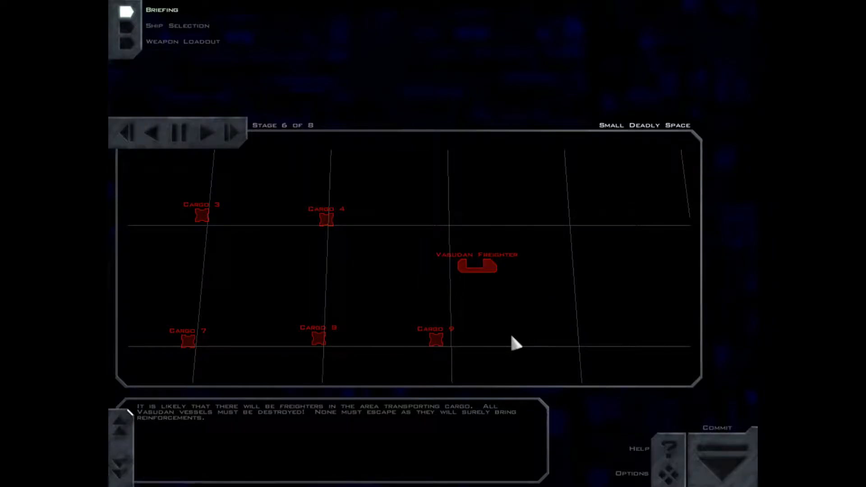
pyautogui.moveTo(514, 285)
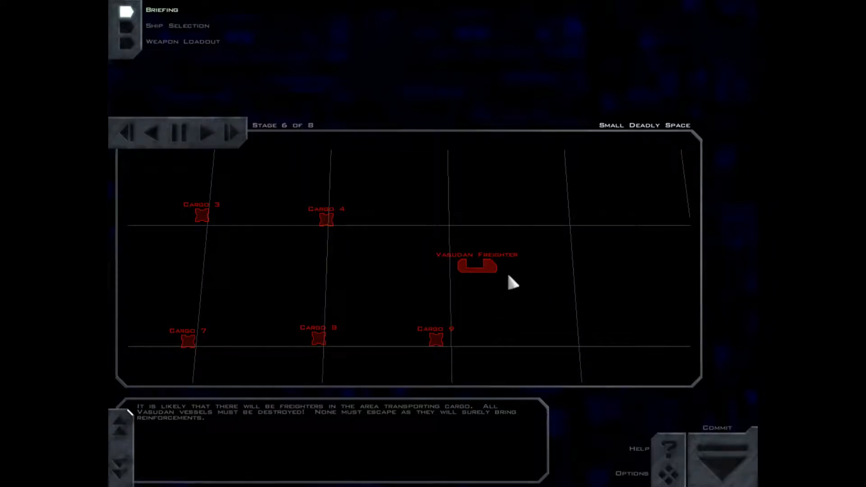
pyautogui.click(207, 134)
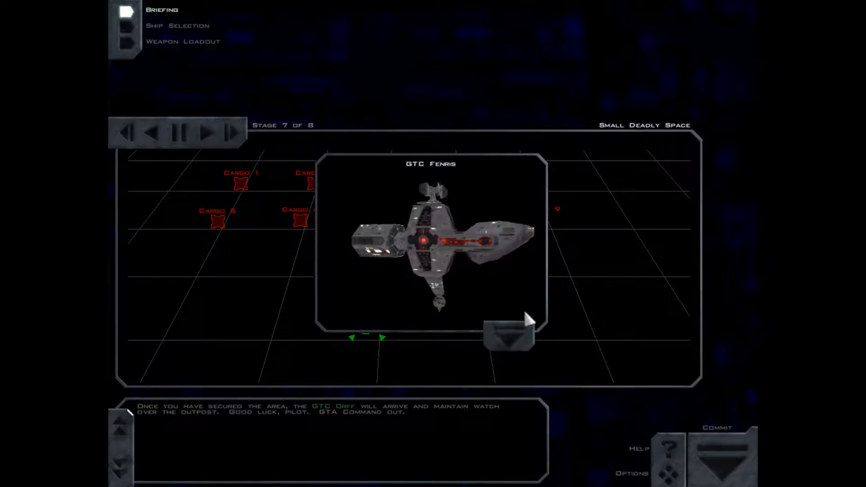
pyautogui.click(514, 338)
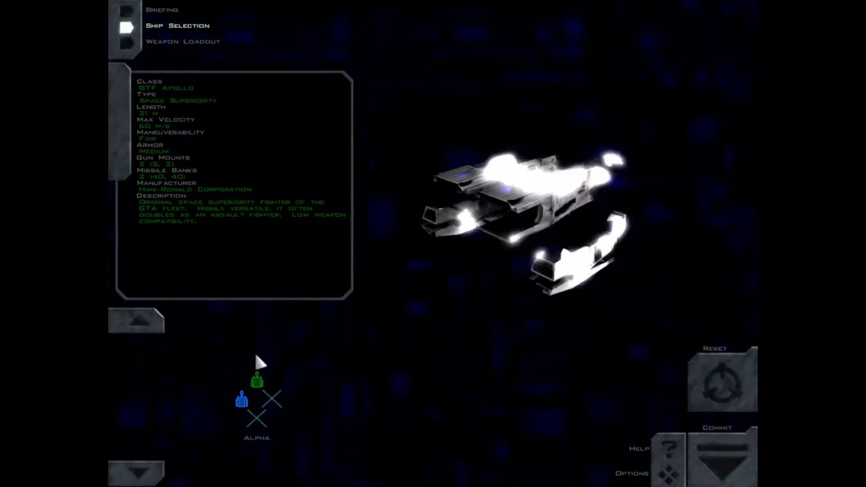
# - Load Alpha 1's upper bank with more missiles, review the Fury Missile, and commit
pyautogui.click(182, 41)
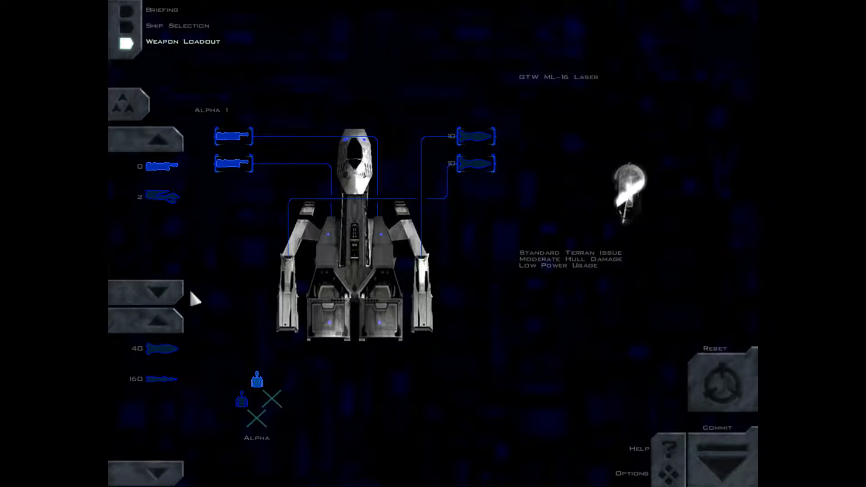
pyautogui.click(475, 136)
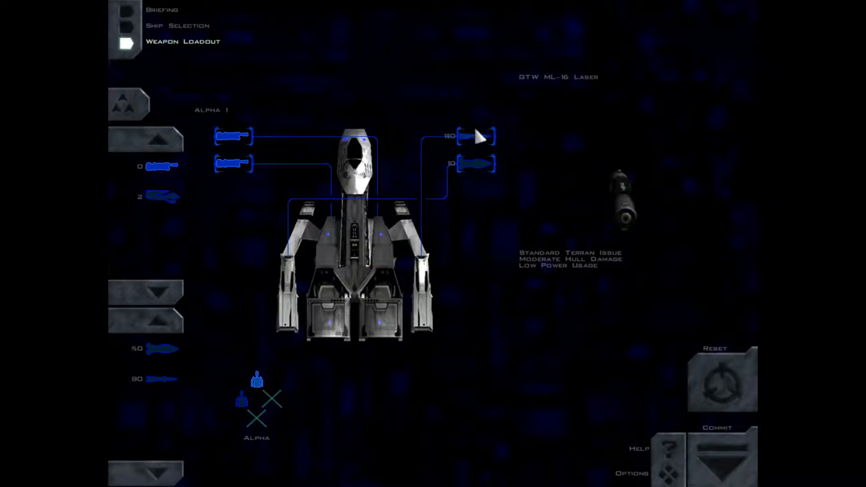
pyautogui.click(481, 136)
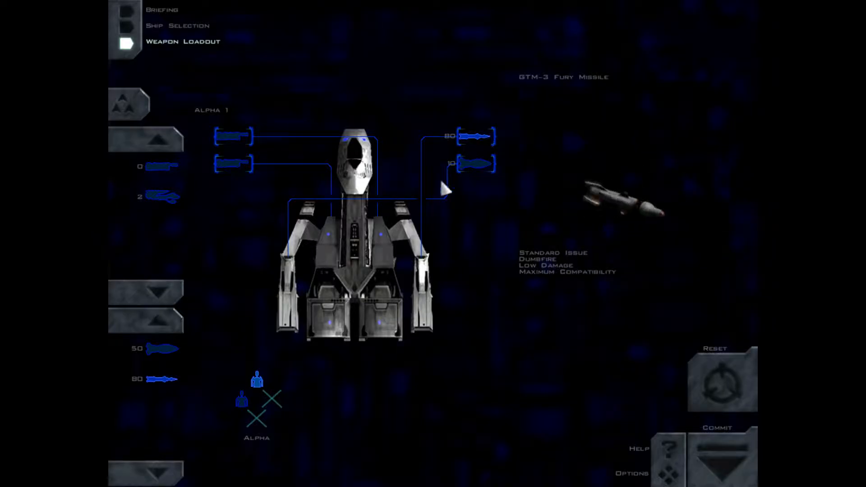
pyautogui.click(722, 463)
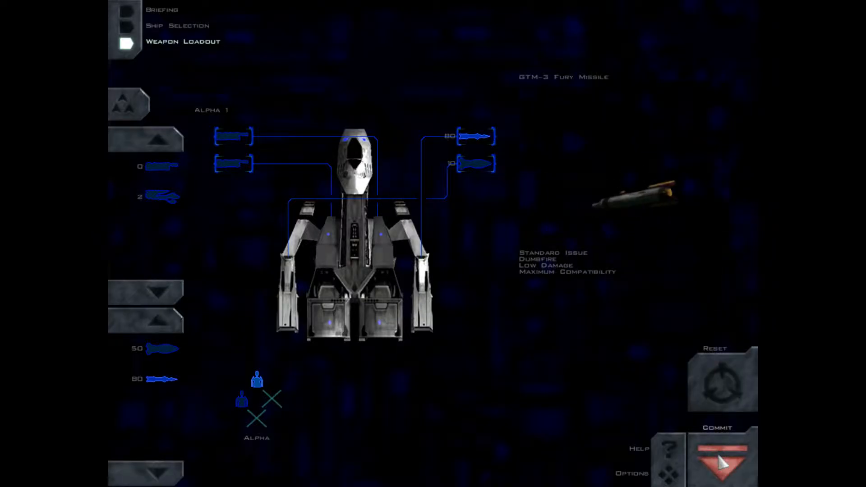
pyautogui.click(721, 457)
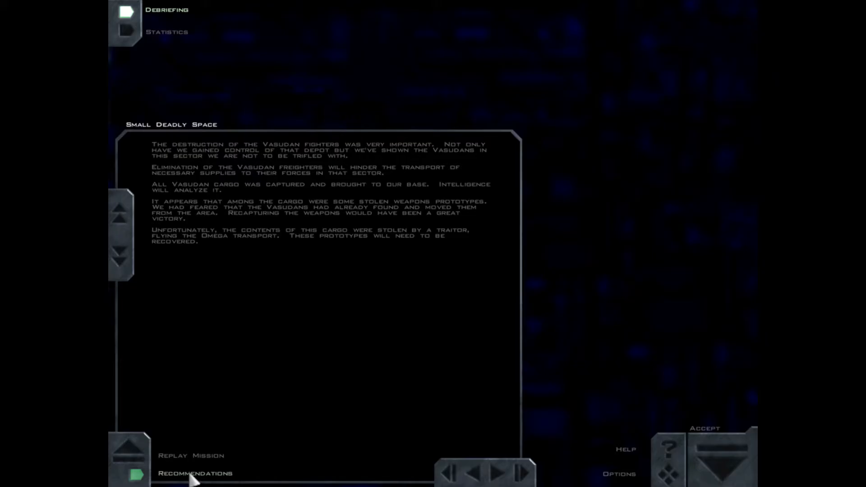
# - Switch the Small Deadly Space debriefing to its Recommendations view
pyautogui.click(195, 473)
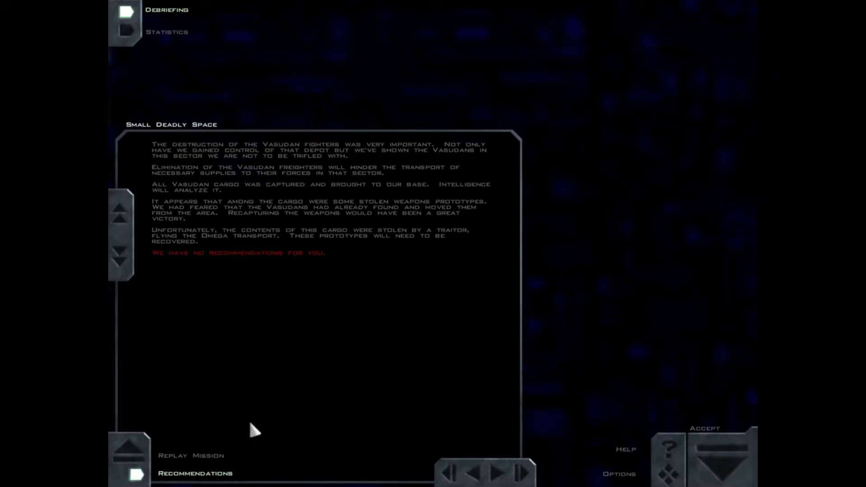
pyautogui.moveTo(268, 411)
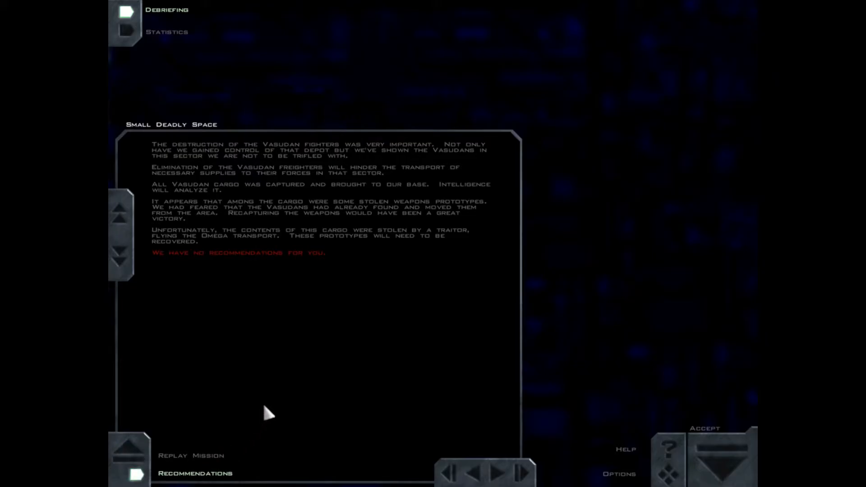